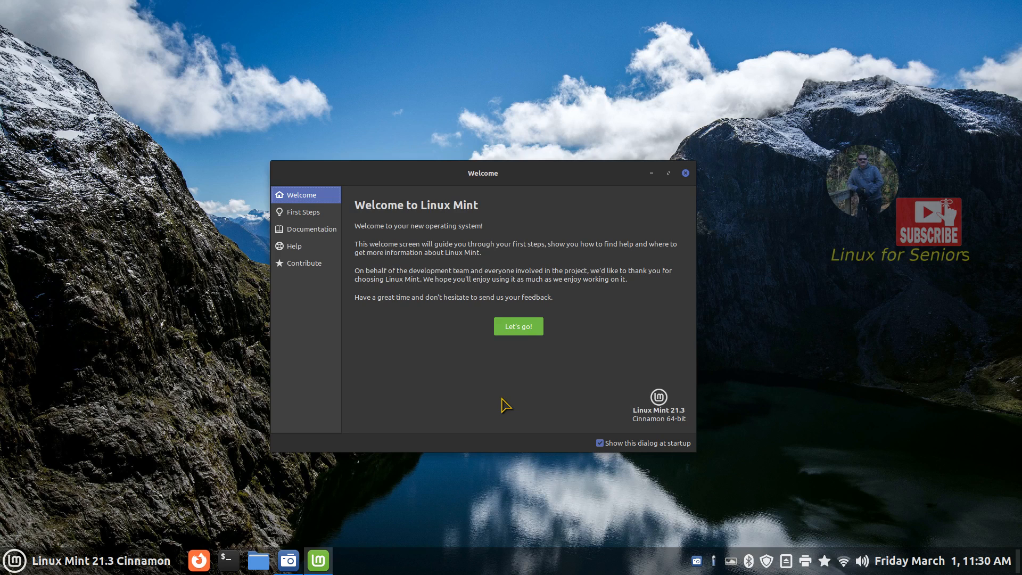
pyautogui.moveTo(493, 402)
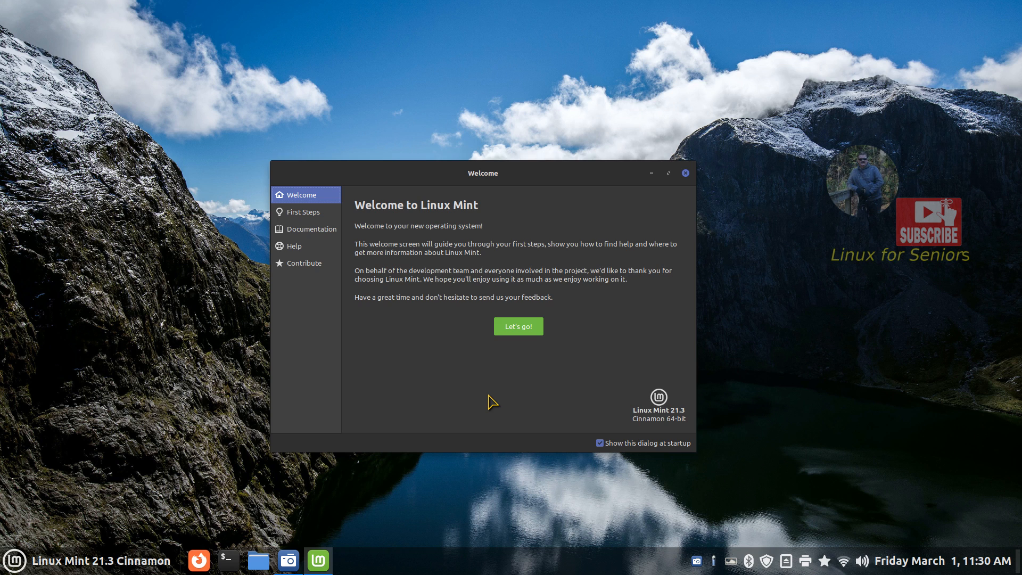
pyautogui.moveTo(632, 424)
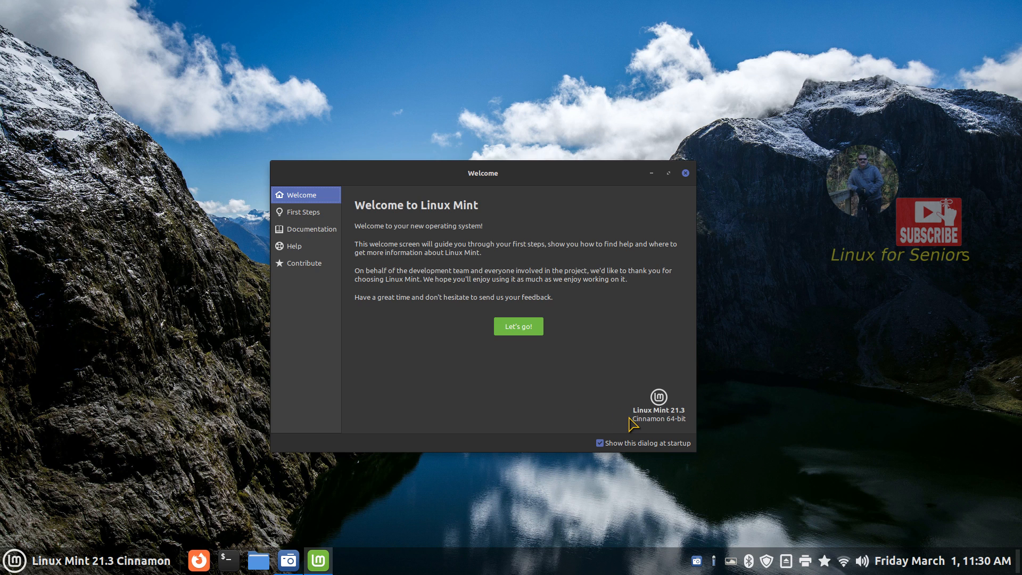
pyautogui.moveTo(468, 379)
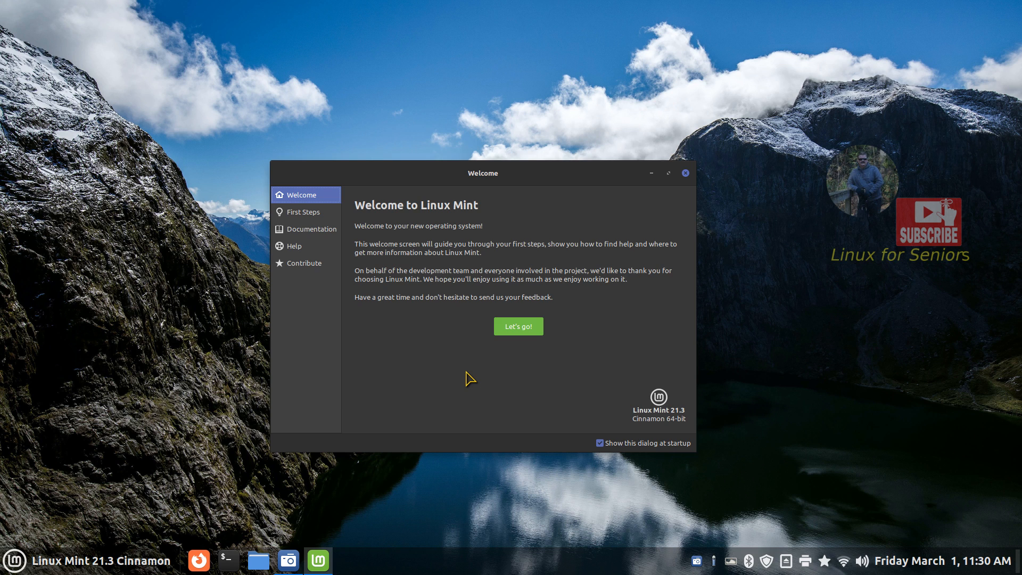
pyautogui.moveTo(688, 176)
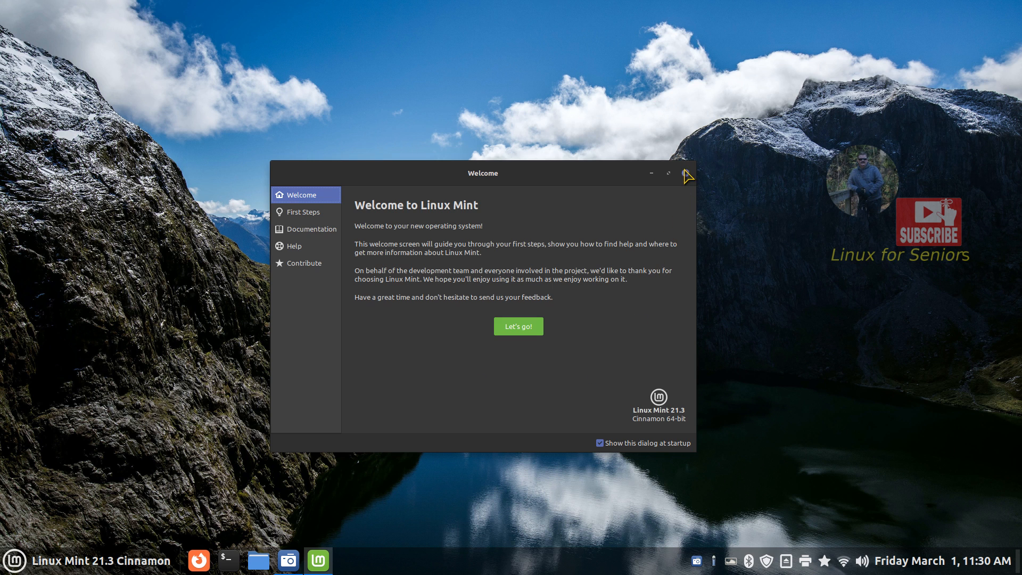
# Dismiss the Mint welcome screen and search the applications menu for "font"
pyautogui.click(687, 172)
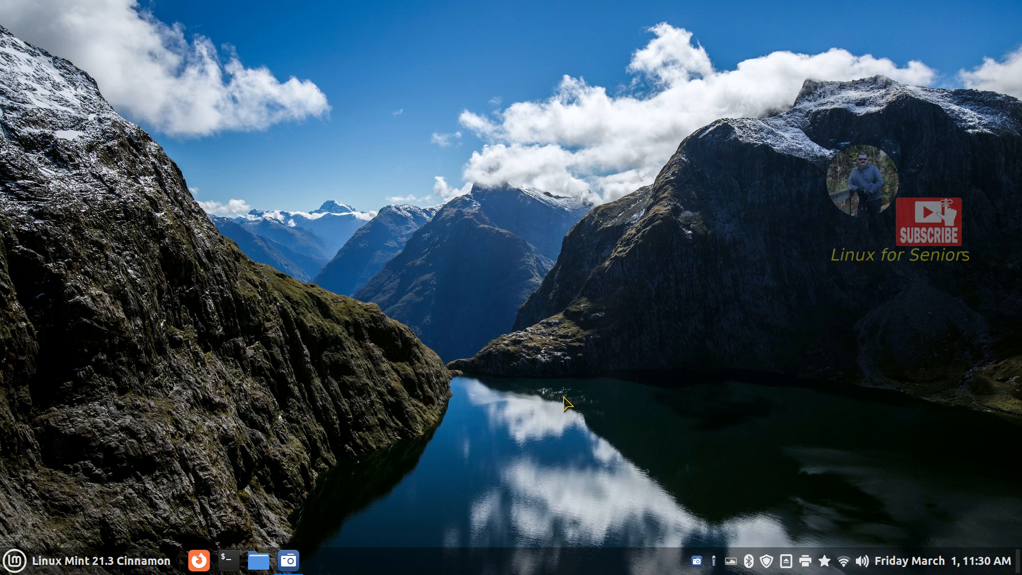
pyautogui.moveTo(862, 163)
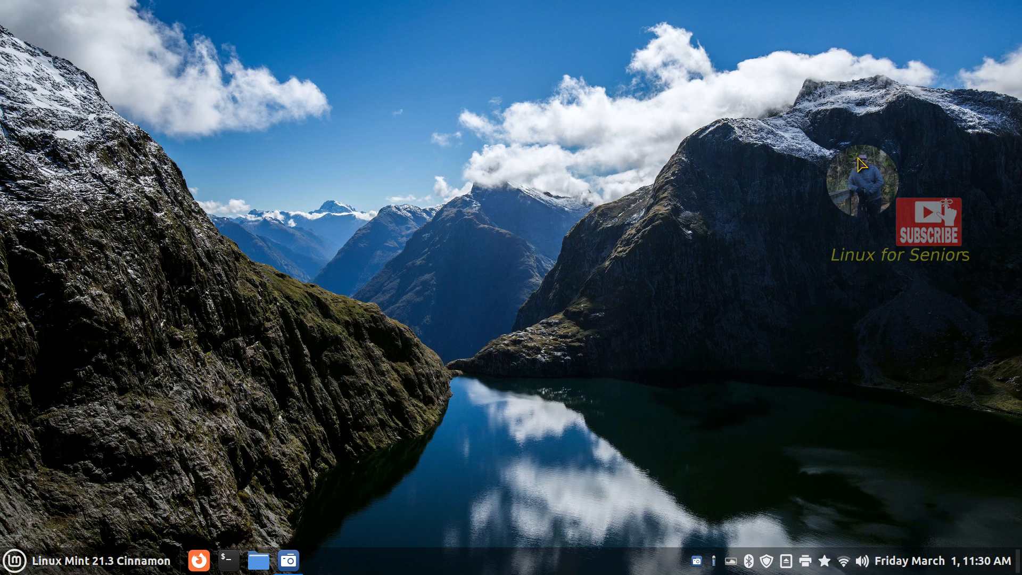
pyautogui.moveTo(892, 168)
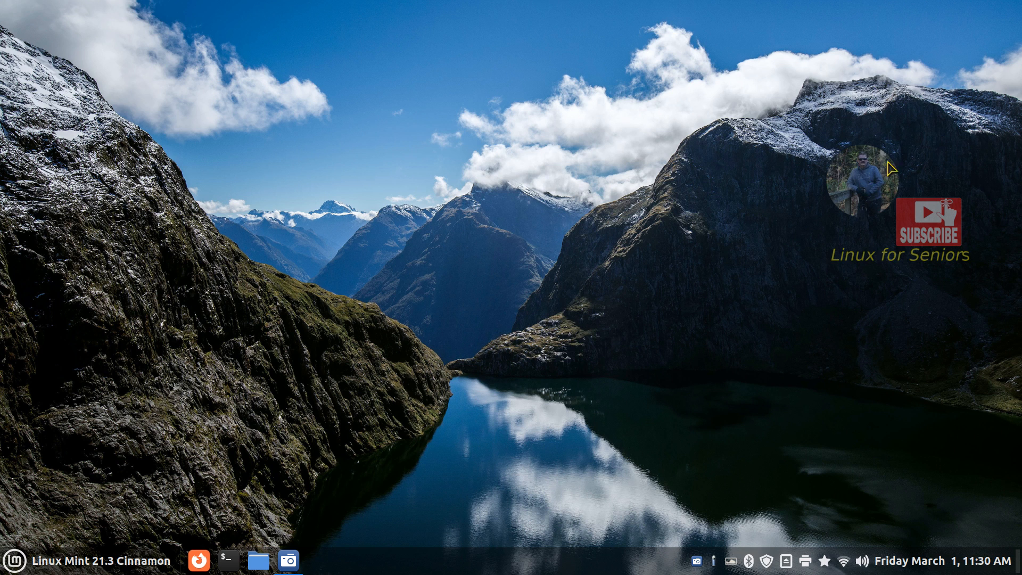
pyautogui.moveTo(775, 477)
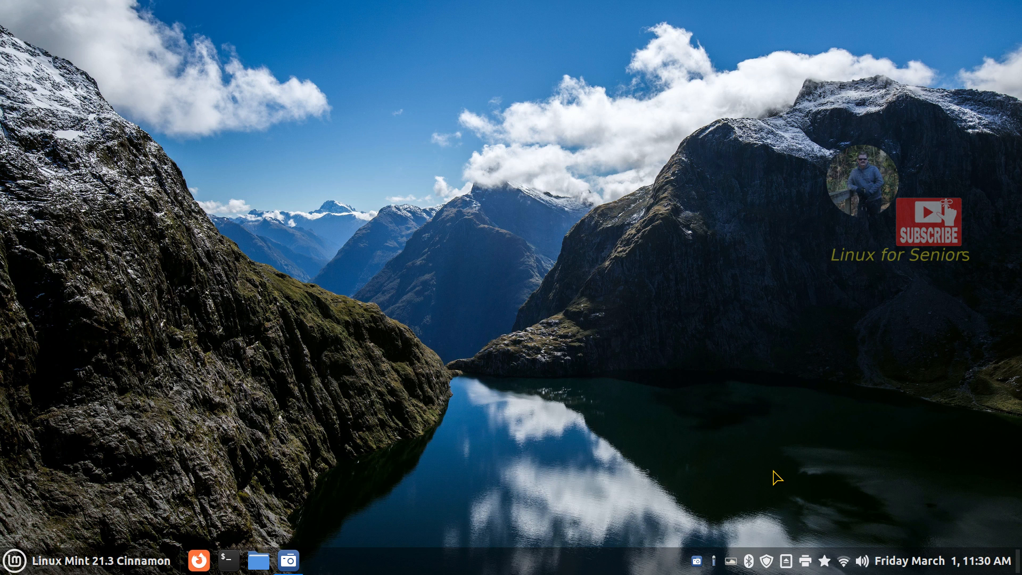
pyautogui.moveTo(940, 518)
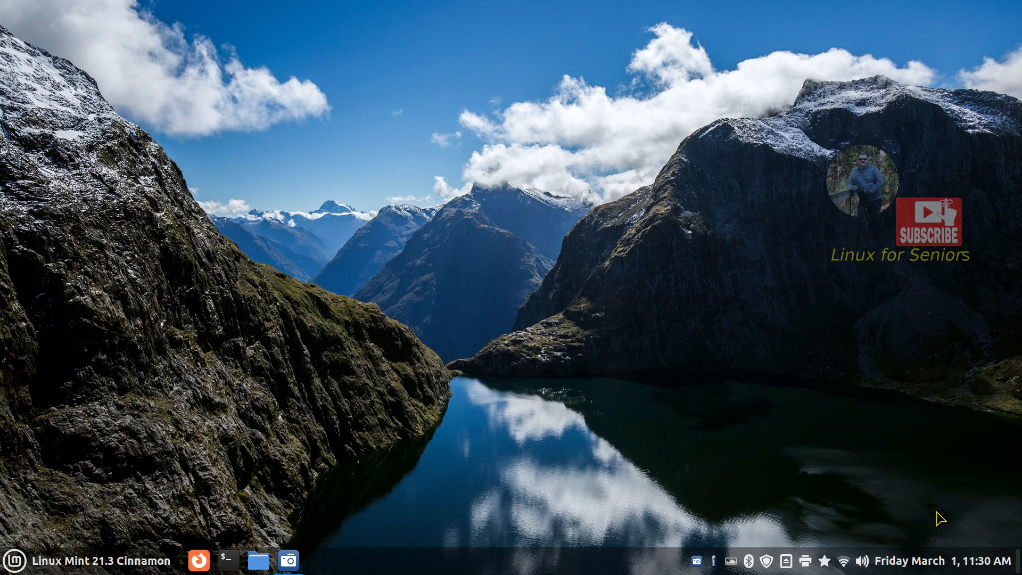
pyautogui.moveTo(947, 486)
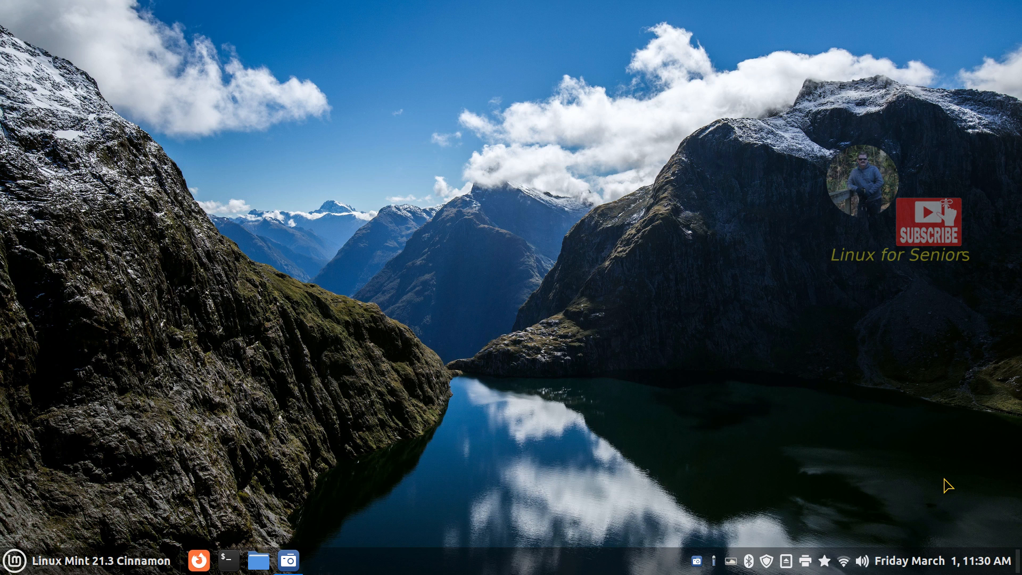
pyautogui.moveTo(891, 453)
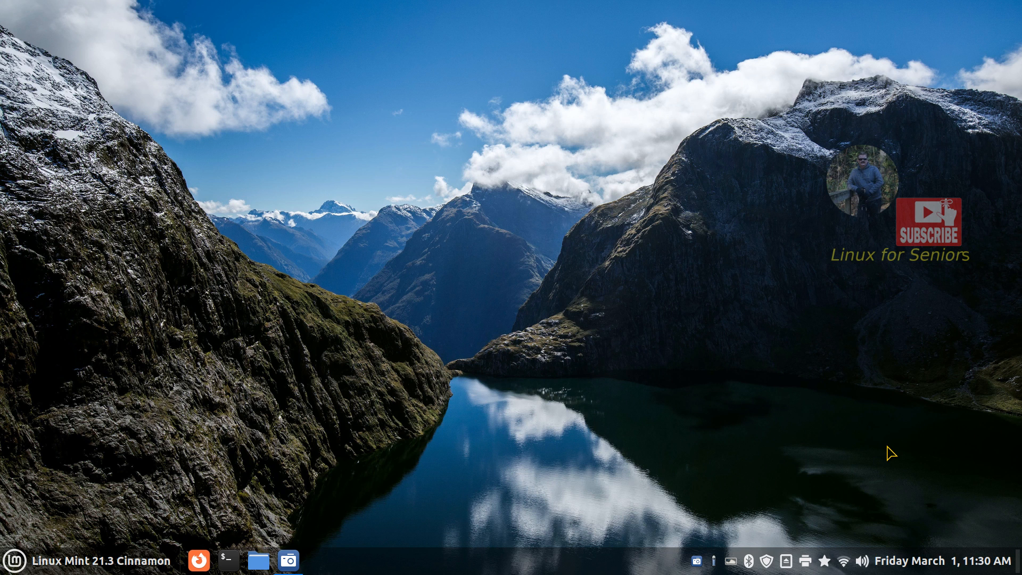
pyautogui.moveTo(867, 269)
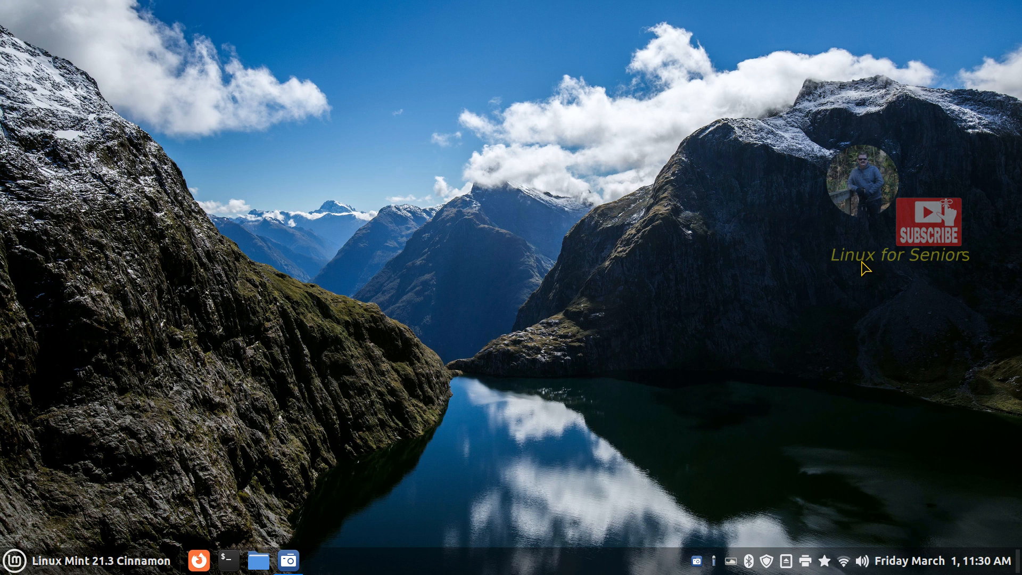
pyautogui.moveTo(863, 446)
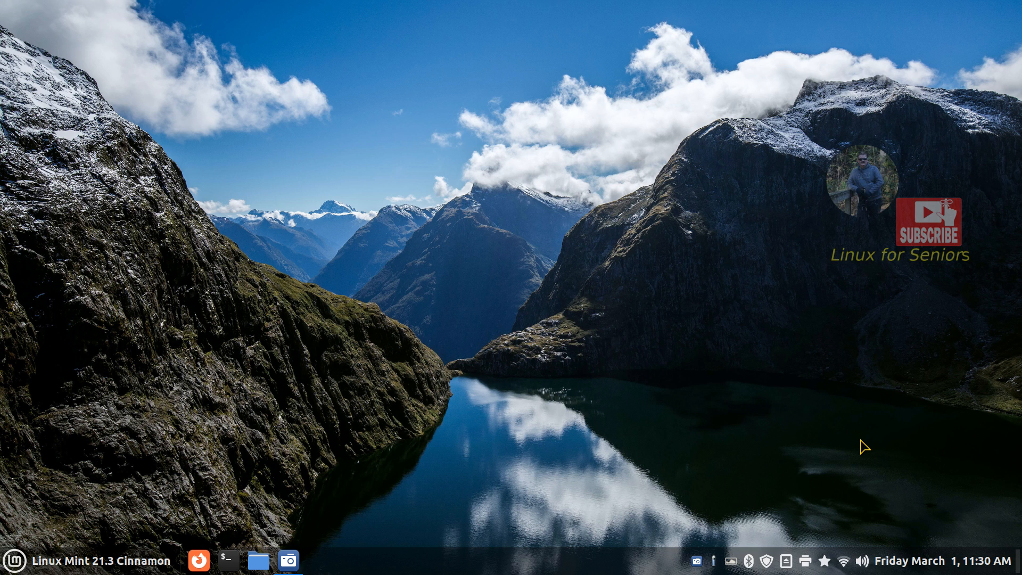
pyautogui.moveTo(690, 464)
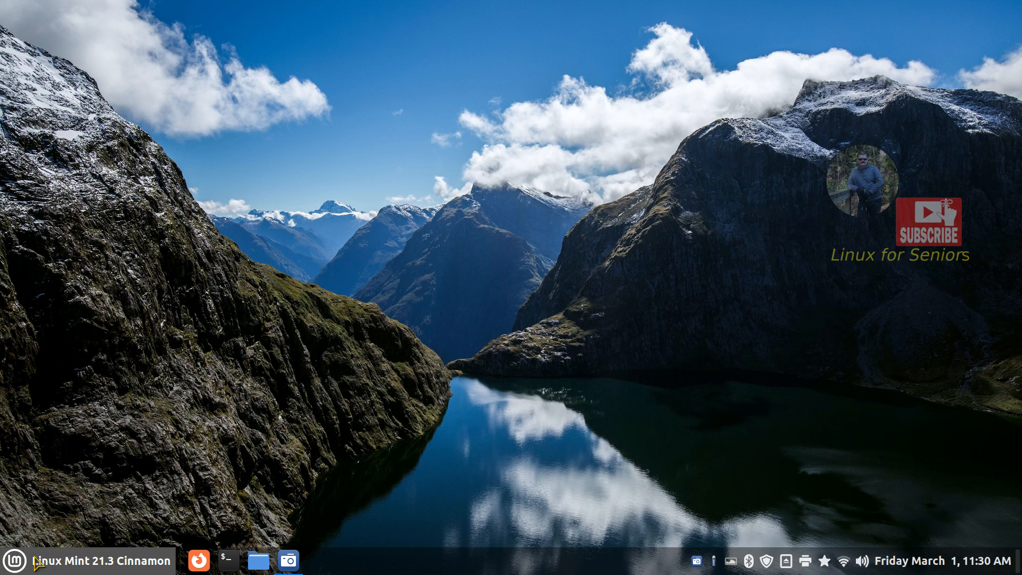
pyautogui.click(14, 561)
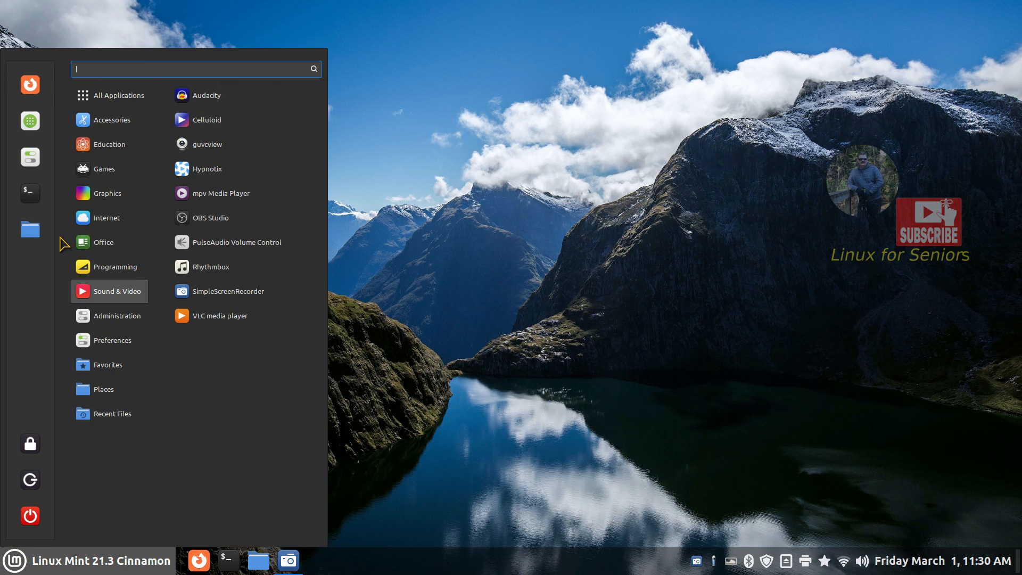
pyautogui.write('fol')
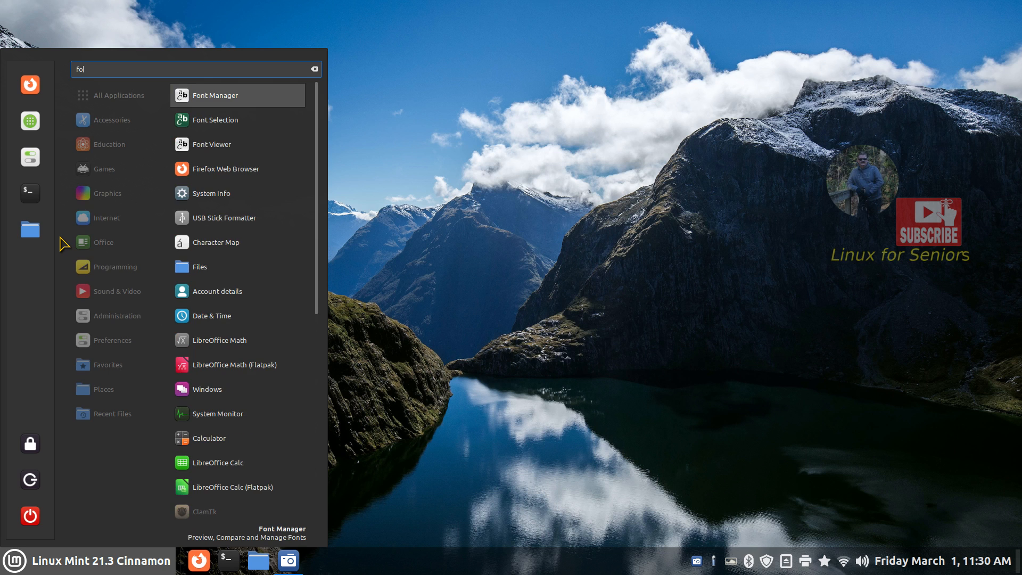
pyautogui.write('font')
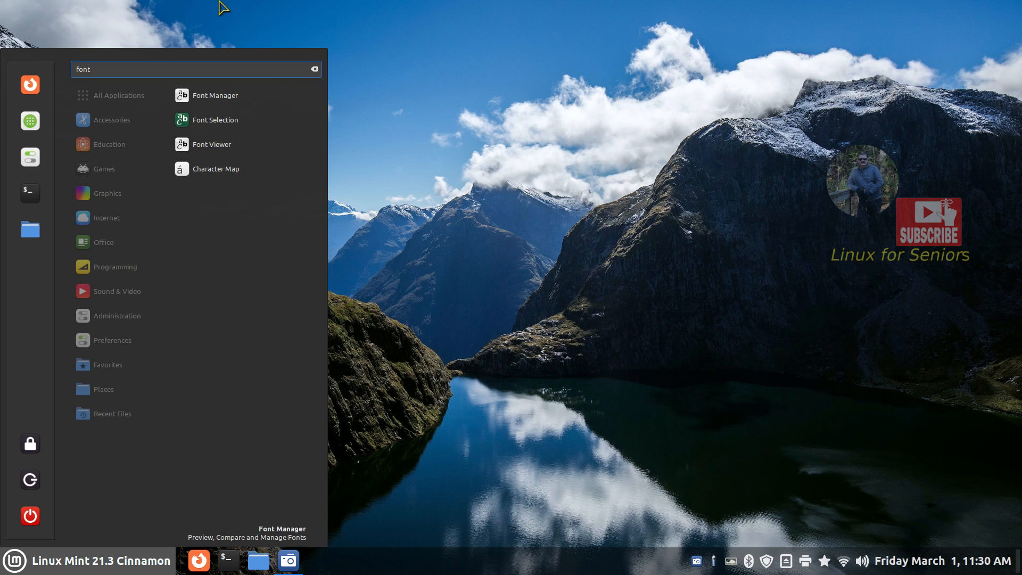
# Launch Font Manager and view the Waterfall previews for cmex10 and Chilanka
pyautogui.click(213, 95)
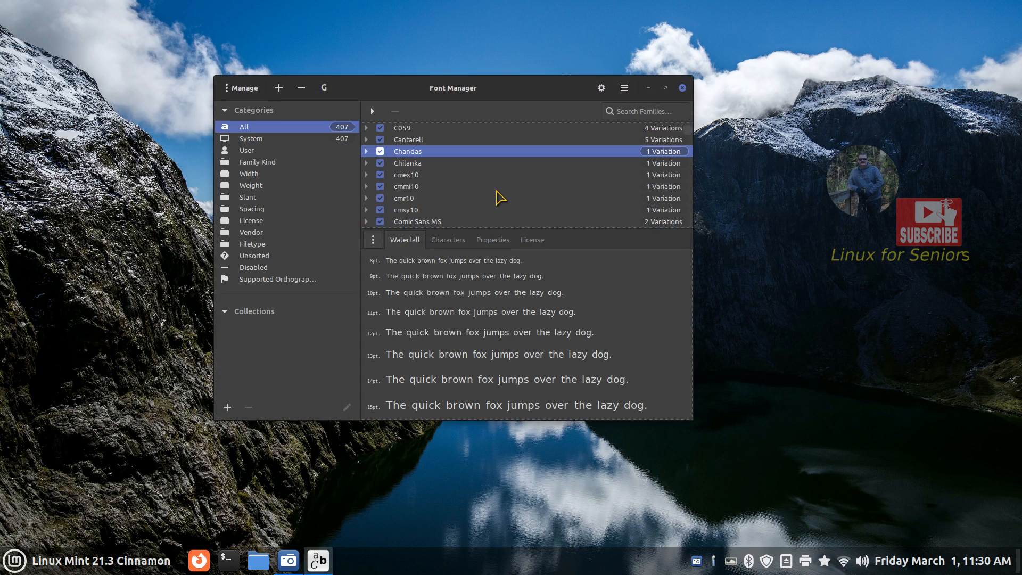
pyautogui.moveTo(418, 149)
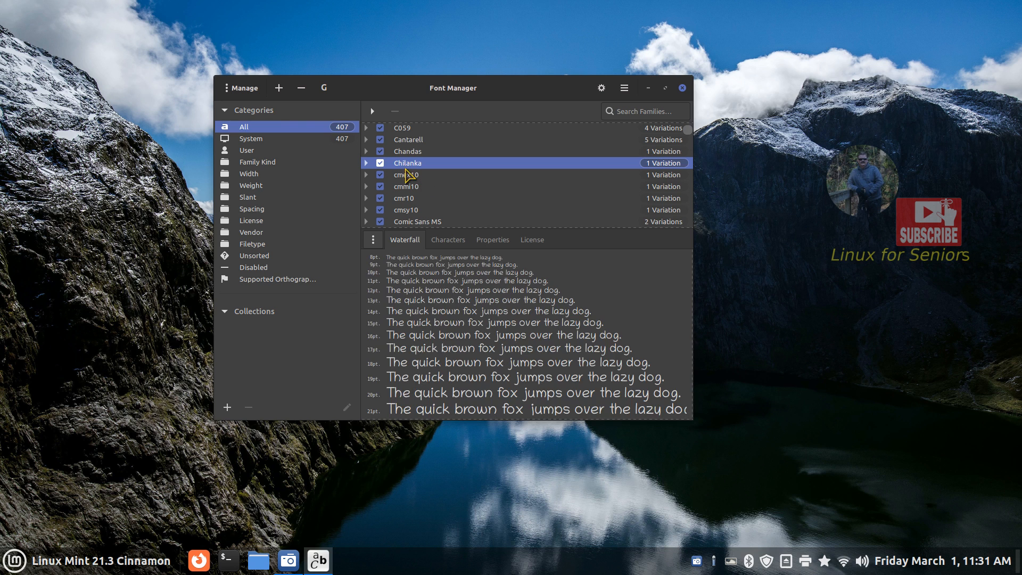
pyautogui.click(406, 173)
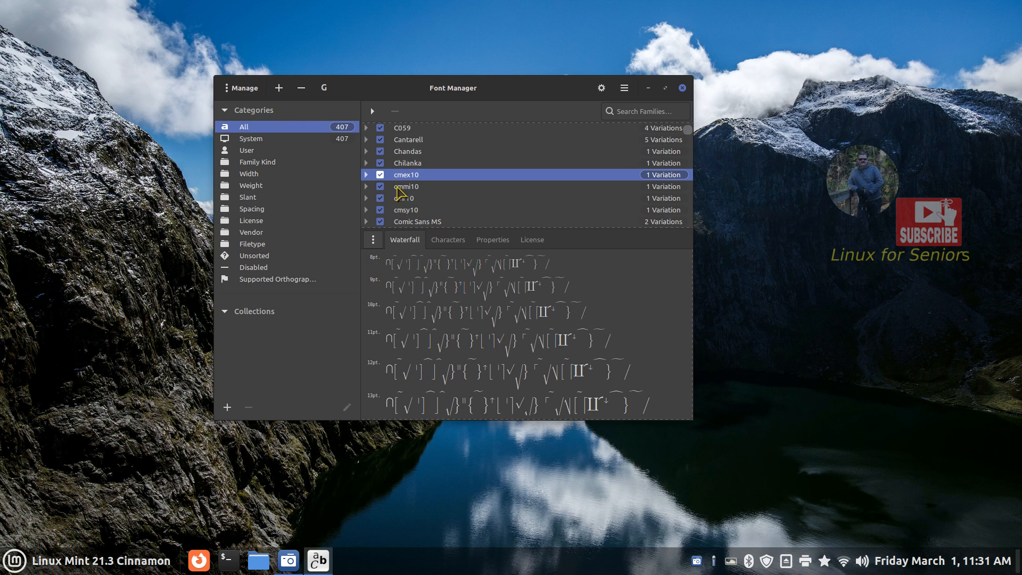
pyautogui.click(408, 162)
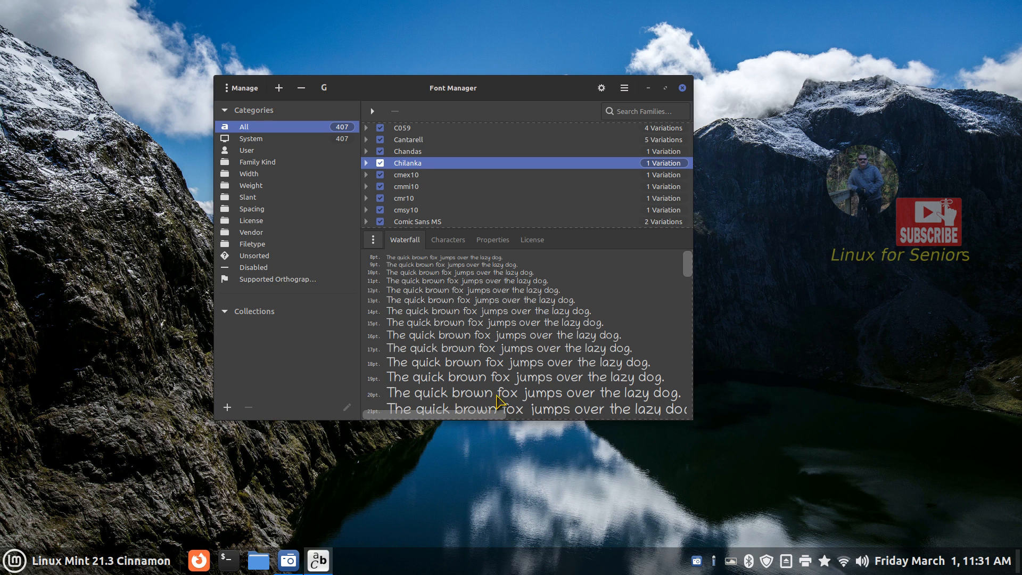
pyautogui.moveTo(428, 204)
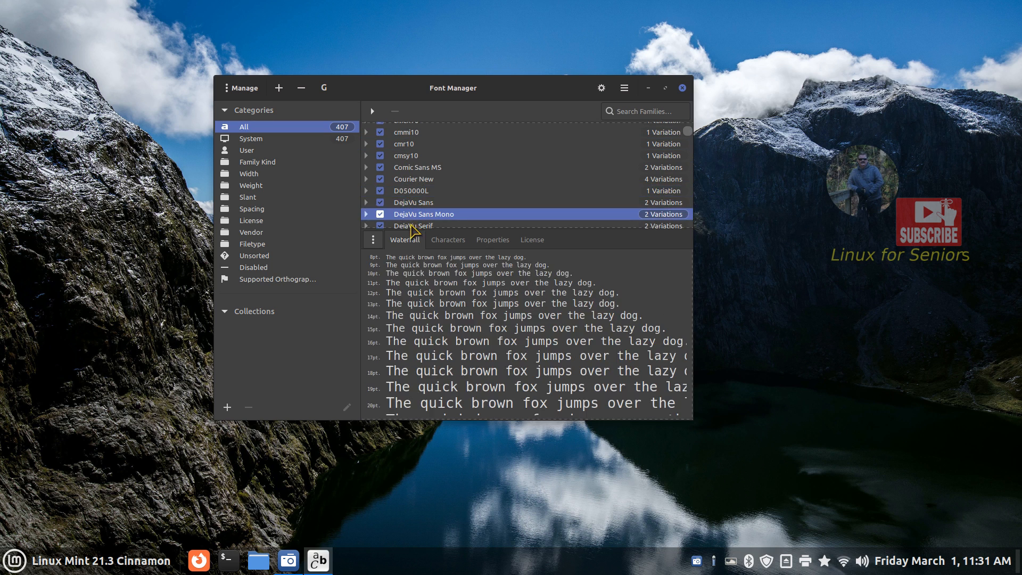
pyautogui.moveTo(400, 191)
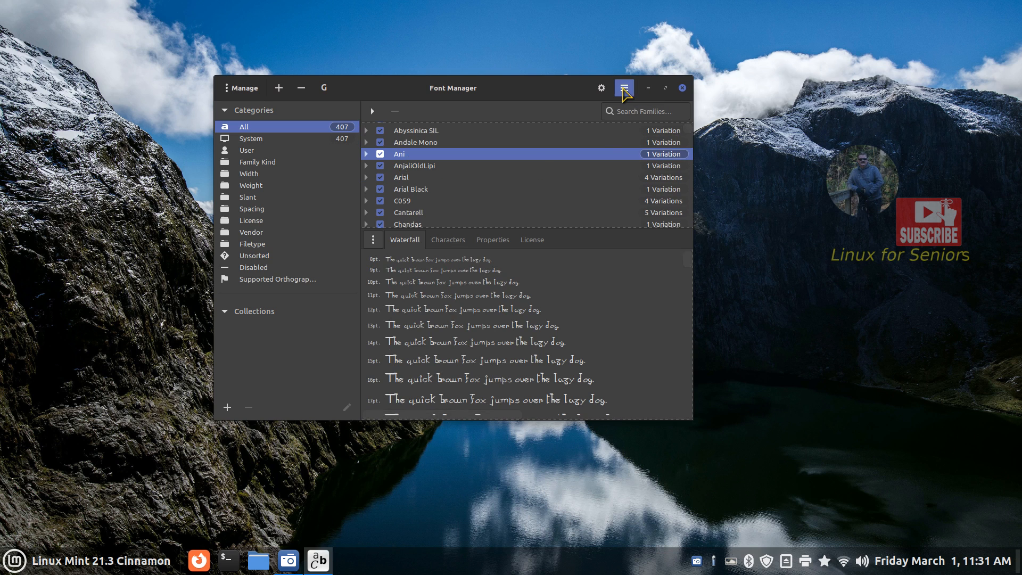
# View the About dialog showing version 0.8.8, then quit Font Manager
pyautogui.click(623, 87)
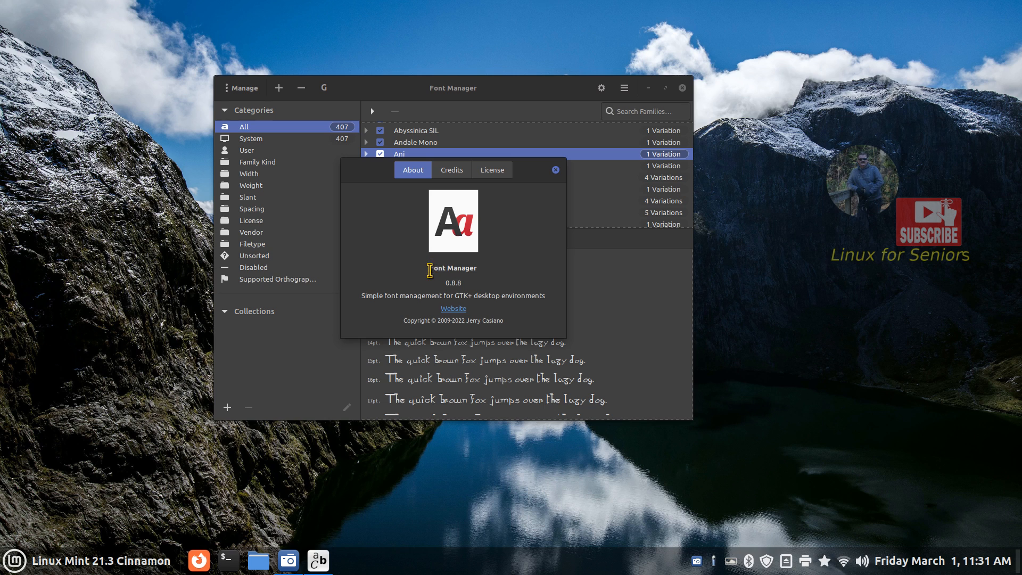
pyautogui.doubleClick(452, 267)
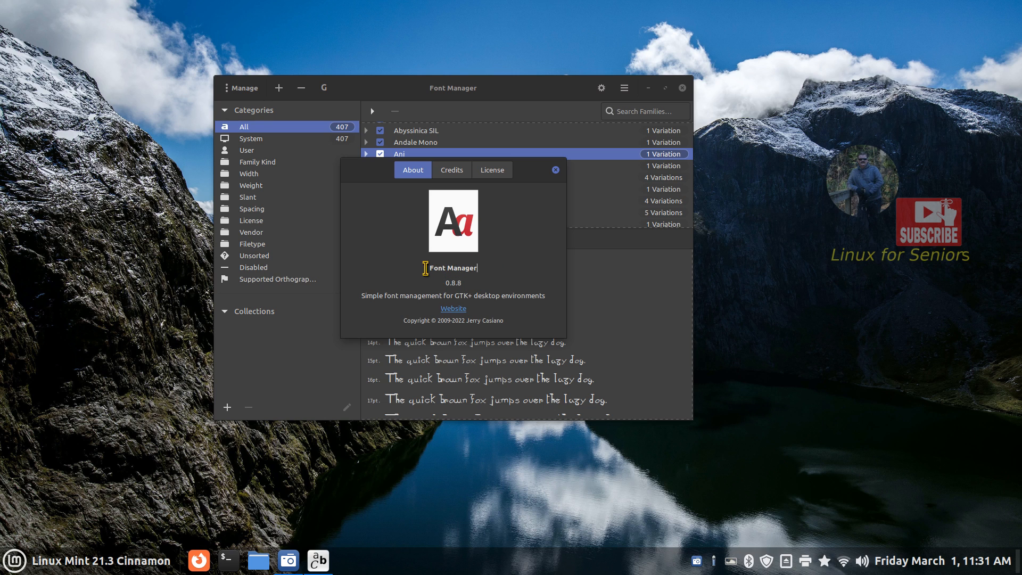
pyautogui.rightClick(452, 268)
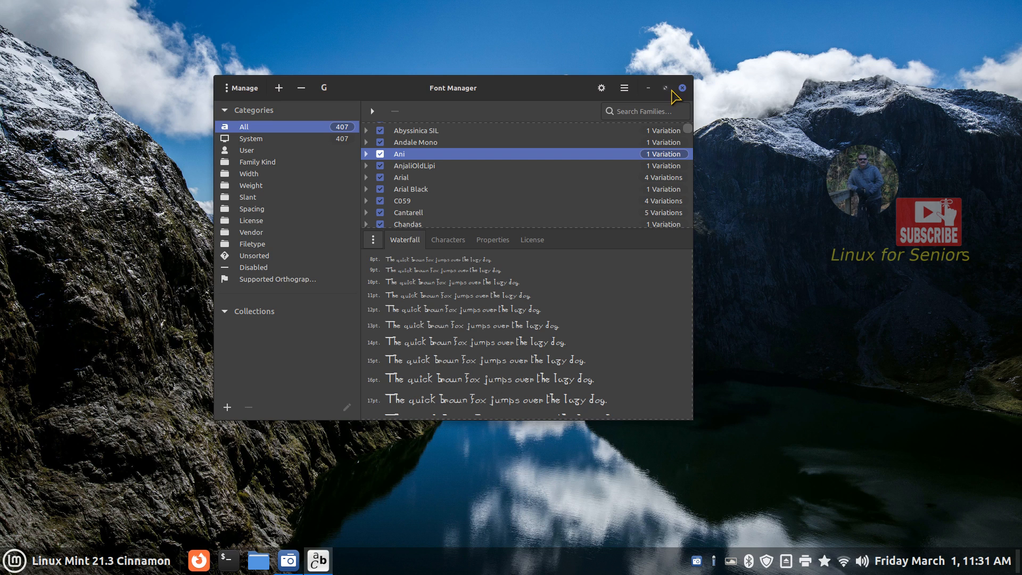
pyautogui.click(681, 88)
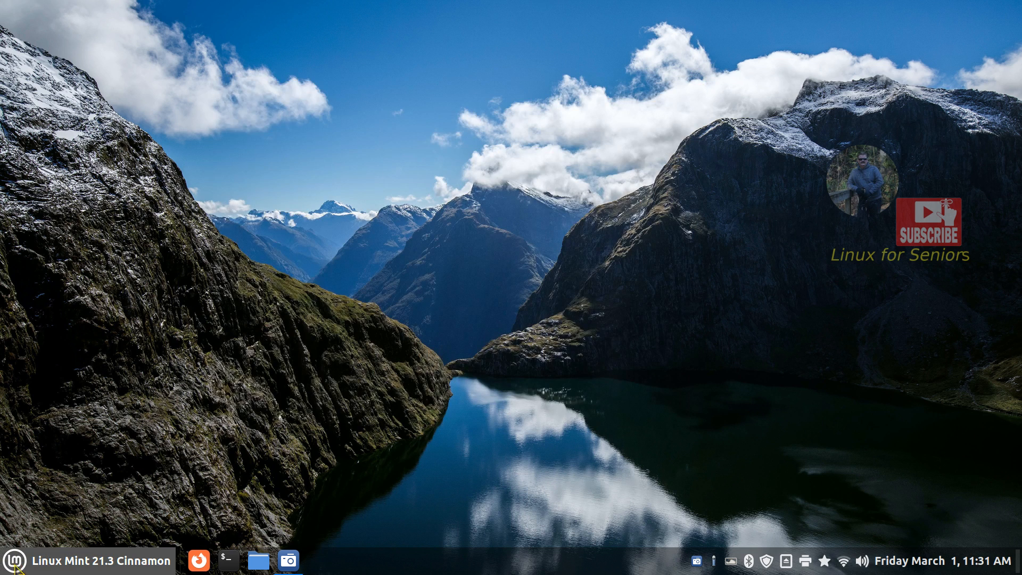
pyautogui.moveTo(431, 279)
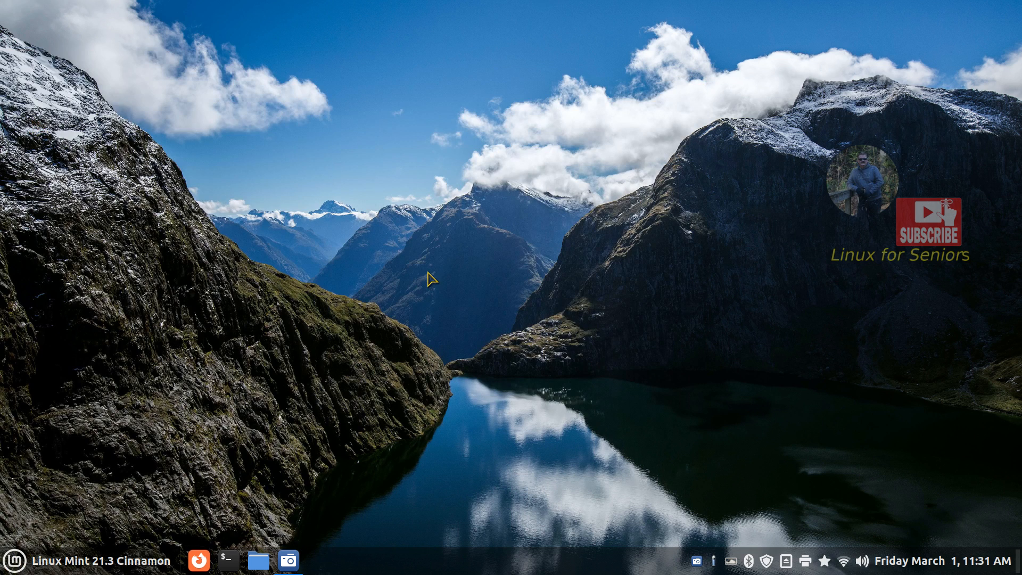
pyautogui.moveTo(446, 257)
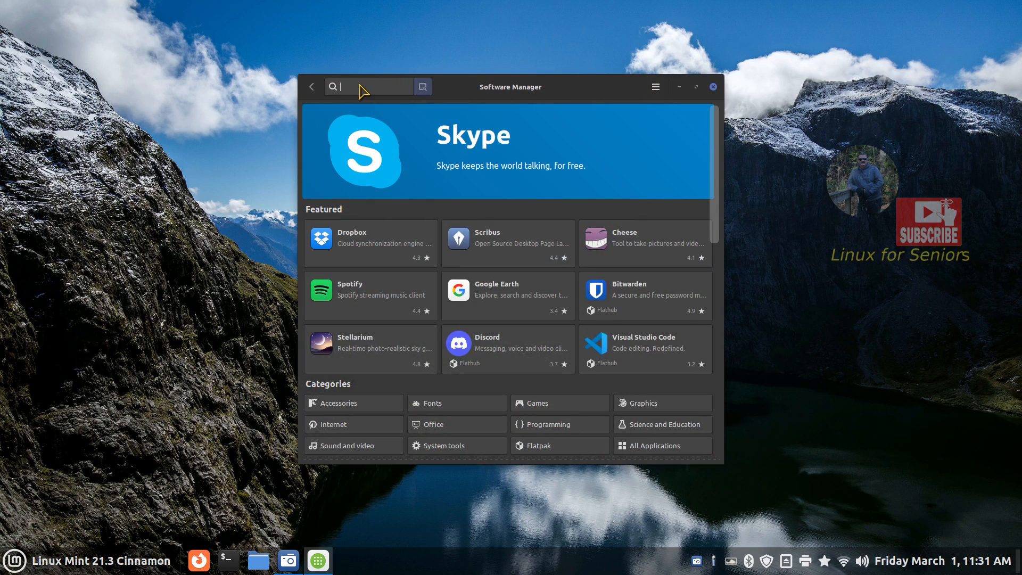
# Search "Font Manager", view the installed Font-manager 0.8.8-1 page, then close Software Manager
pyautogui.write('Font Manager')
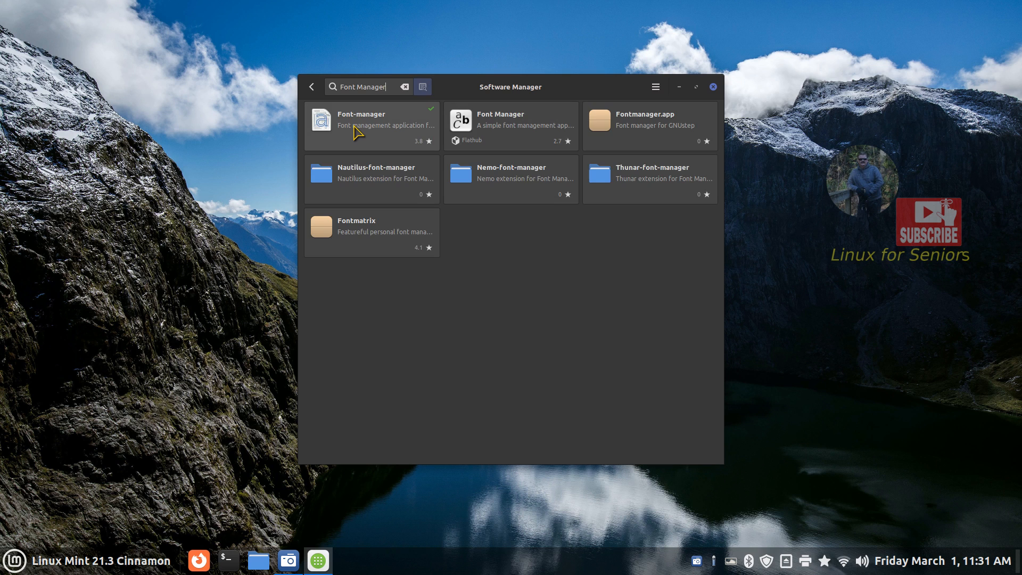
pyautogui.click(361, 123)
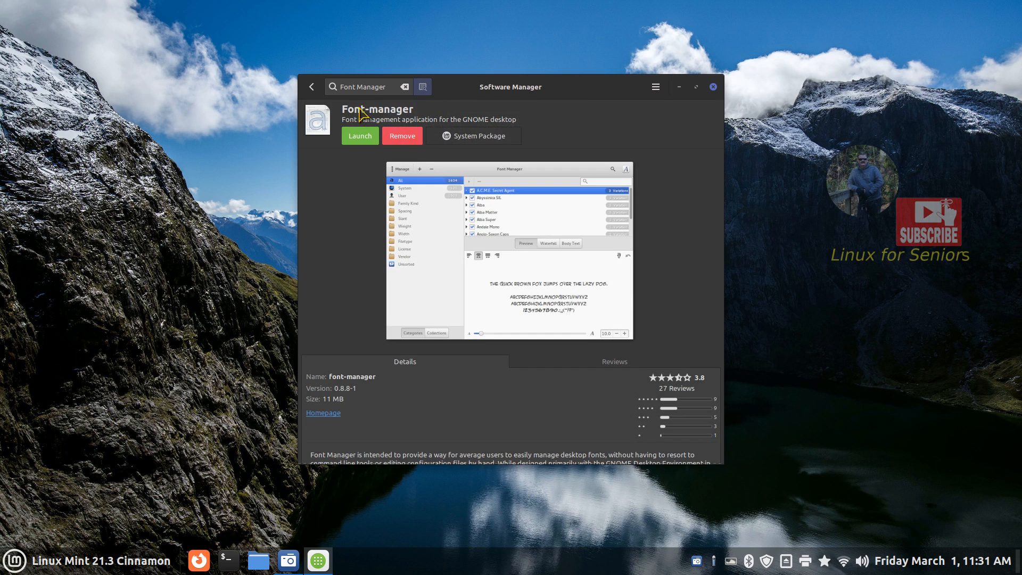
pyautogui.moveTo(399, 137)
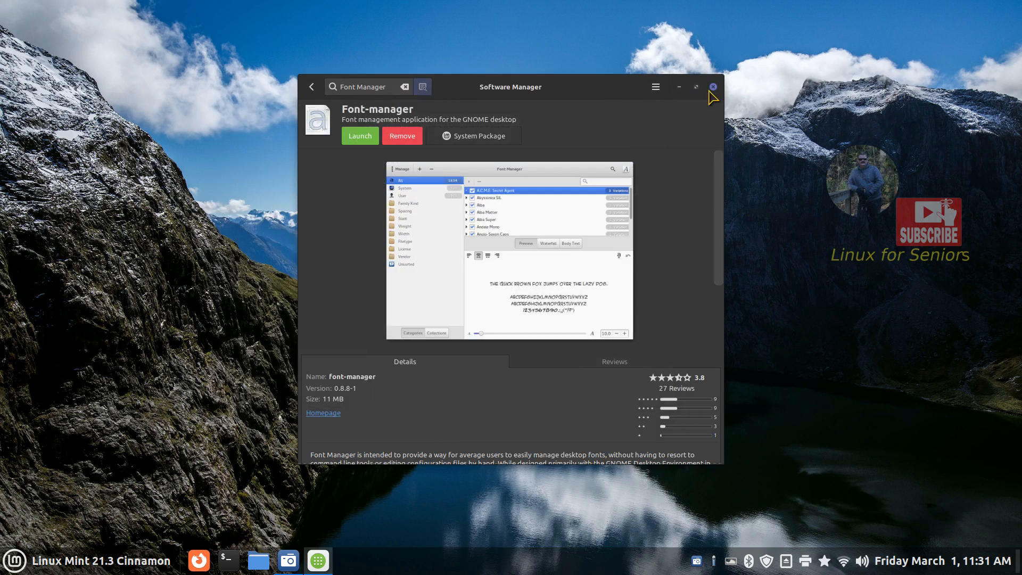
pyautogui.click(712, 87)
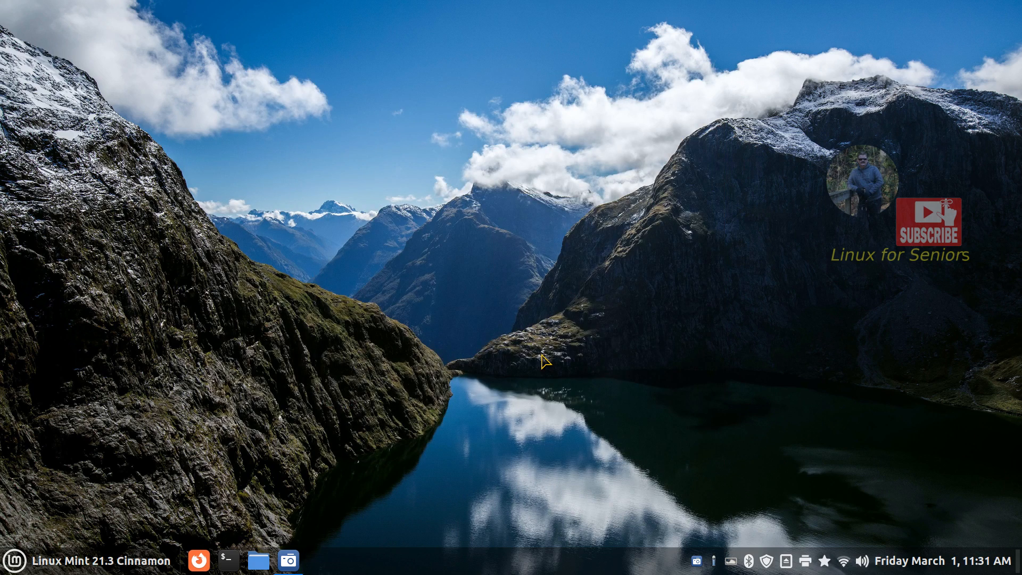